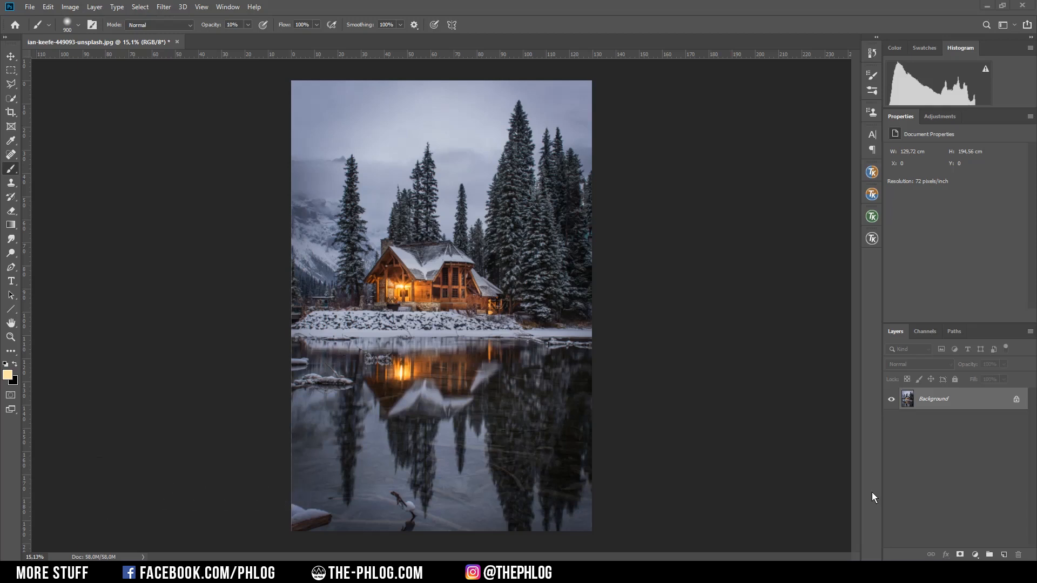
mouse_move(731, 262)
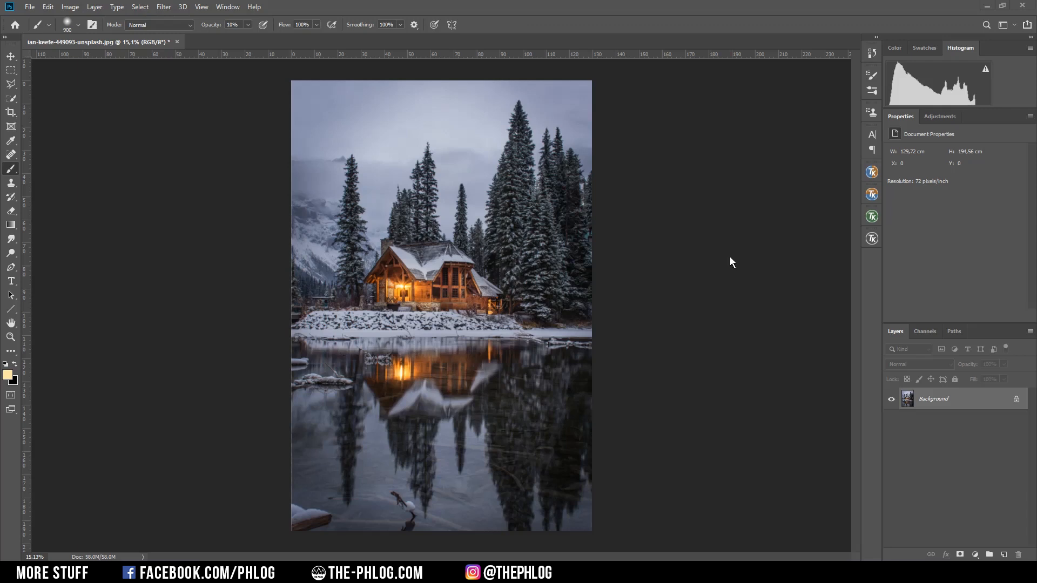
mouse_move(674, 428)
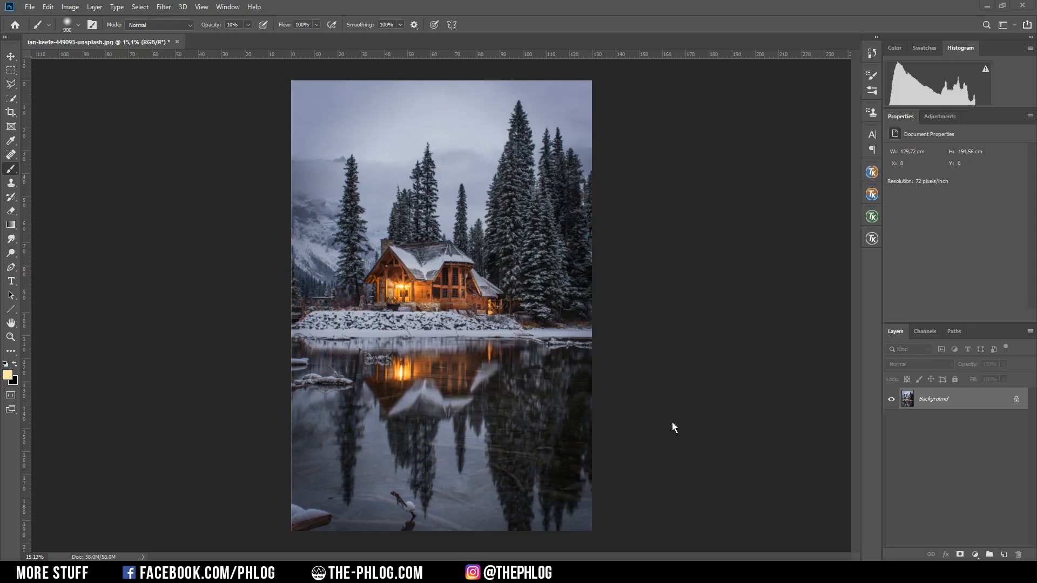
mouse_move(674, 385)
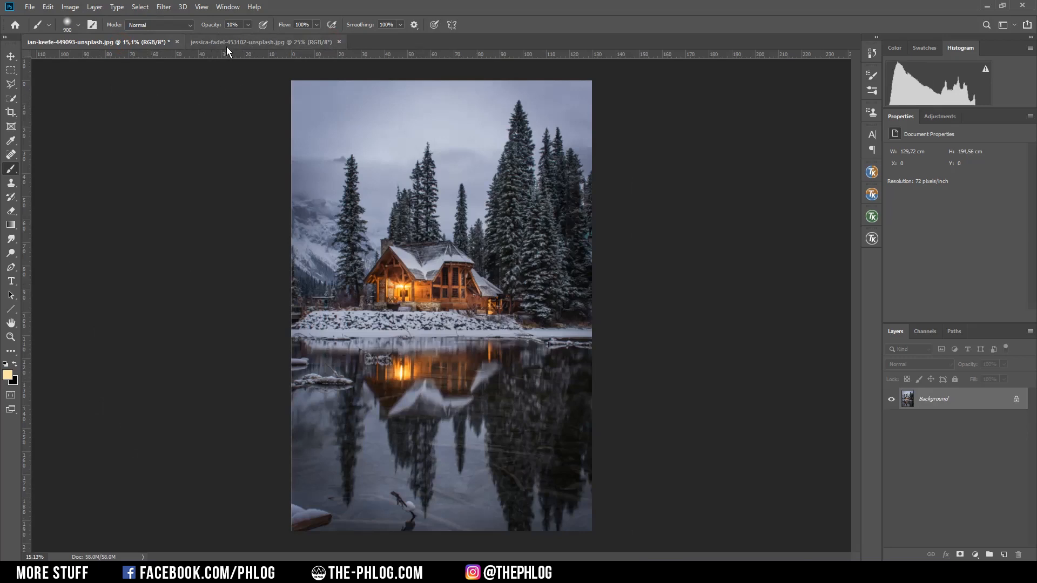
Bring the snow photo in as Layer 1 over the cabin and set its blend mode to Screen.
click(262, 42)
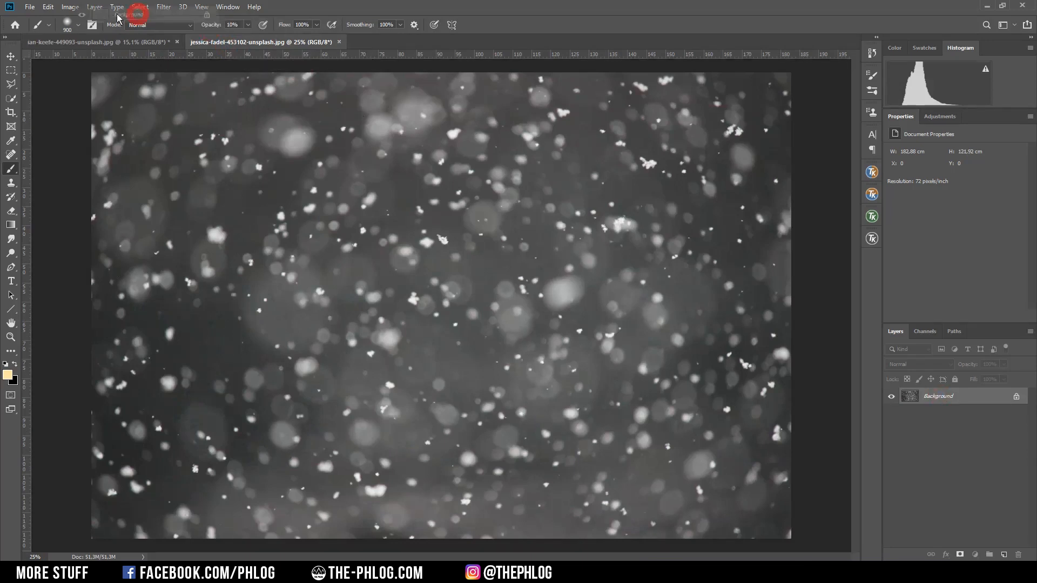
click(97, 42)
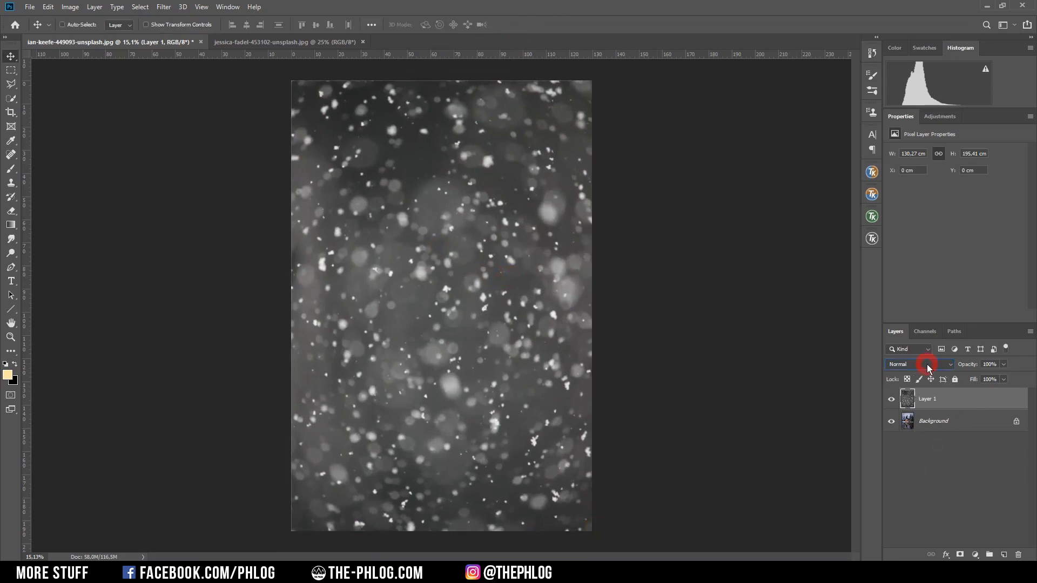
click(915, 364)
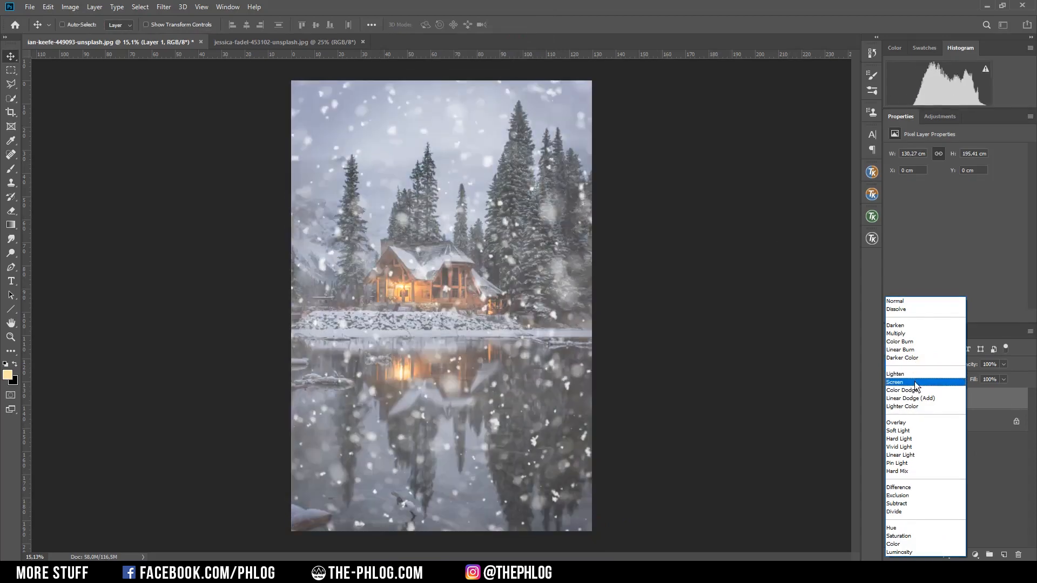
click(894, 382)
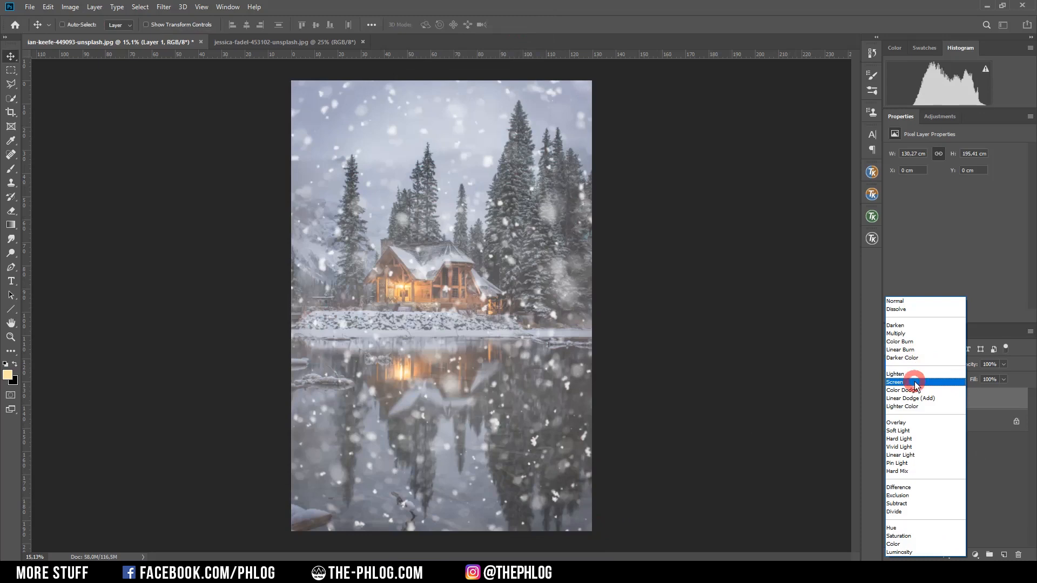
click(894, 382)
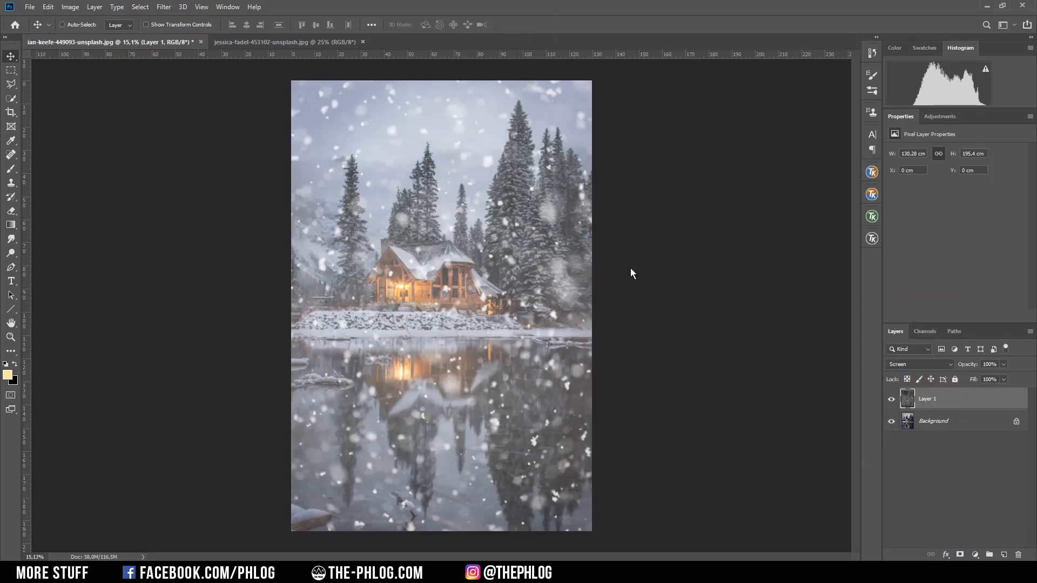
mouse_move(500, 275)
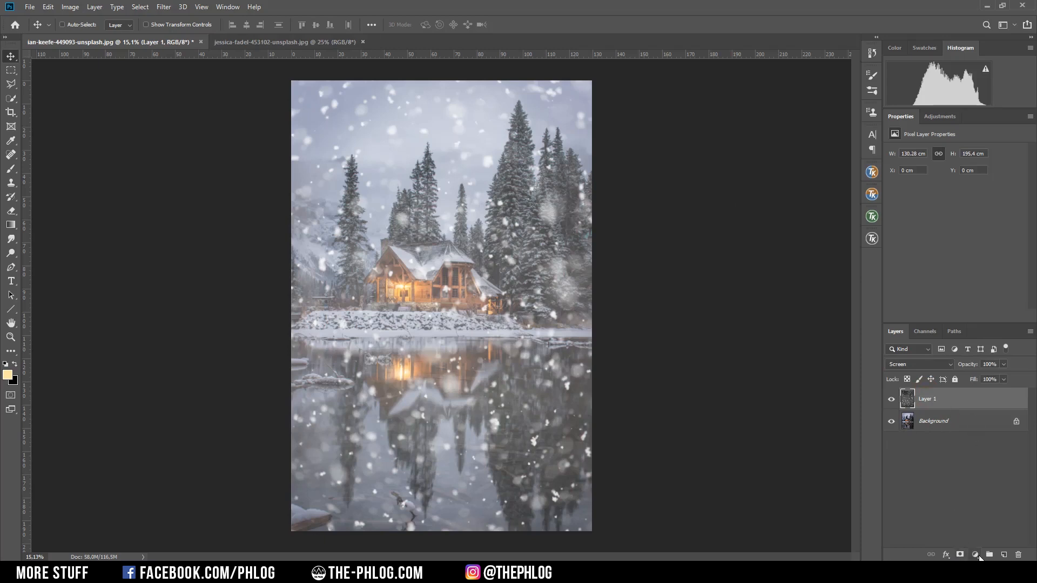
Add a Levels adjustment clipped to Layer 1 with the black input raised to about 65.
click(974, 554)
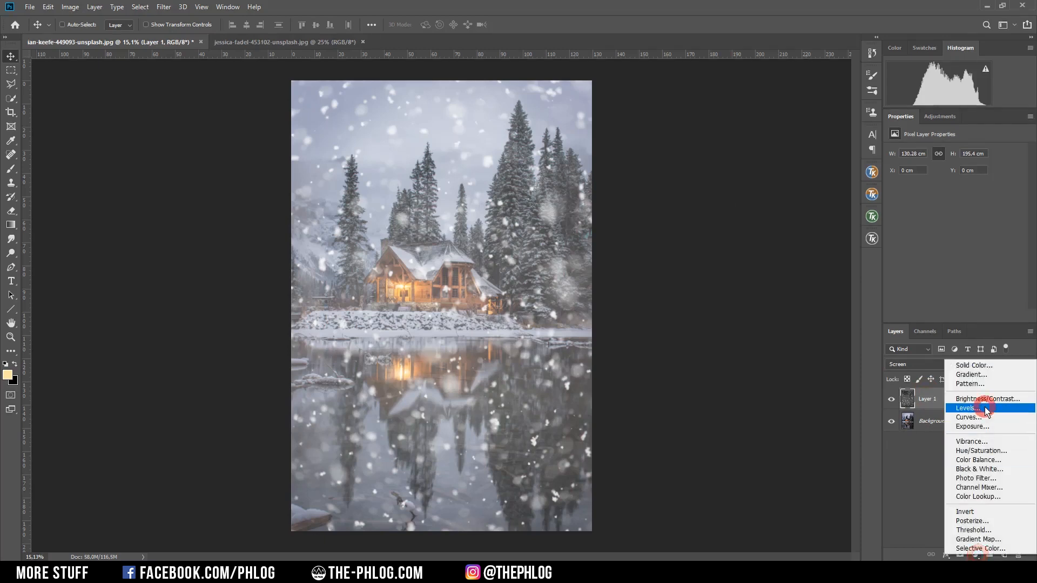
click(968, 407)
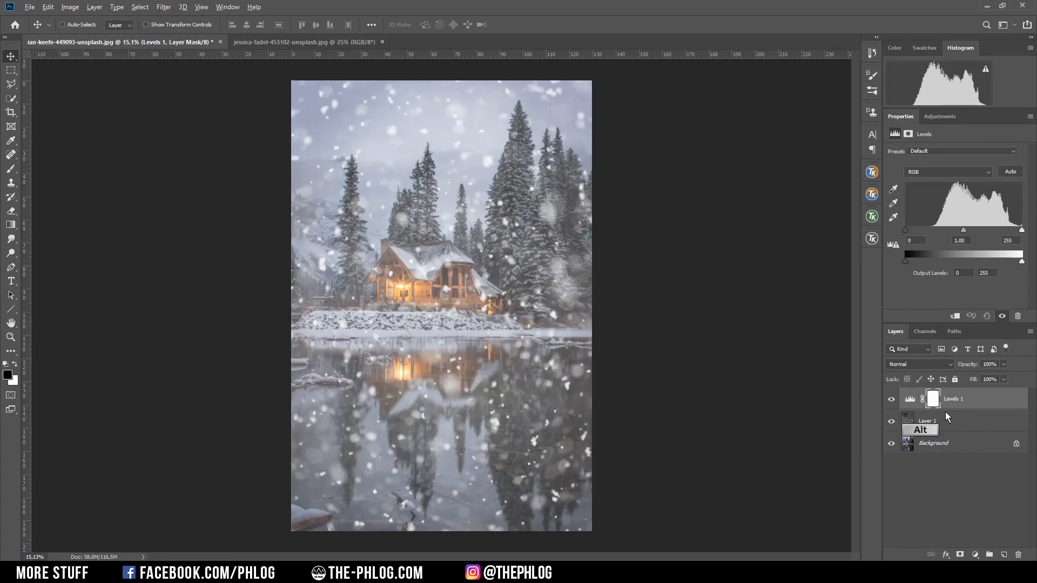
click(932, 398)
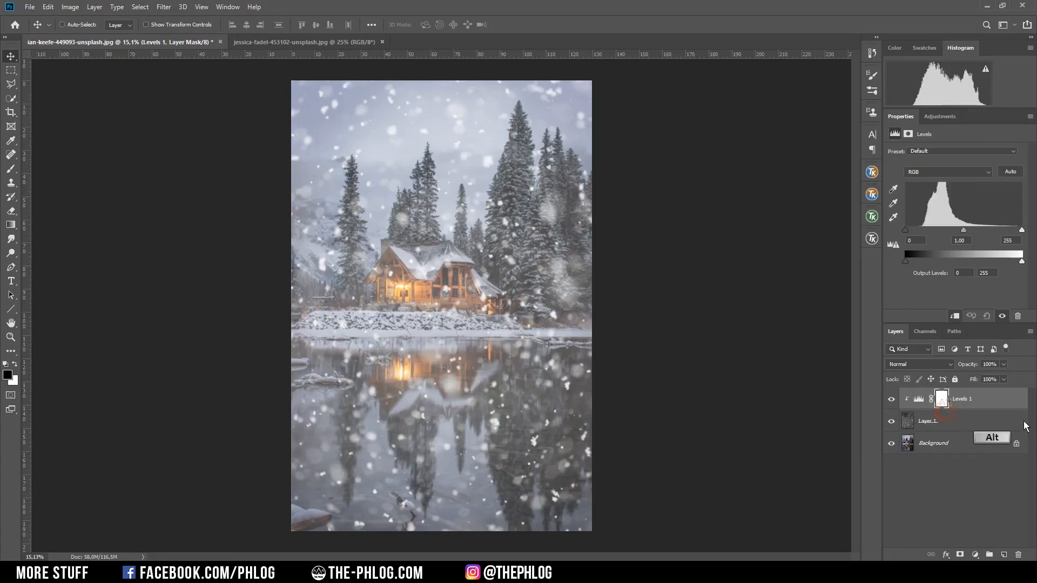
mouse_move(906, 234)
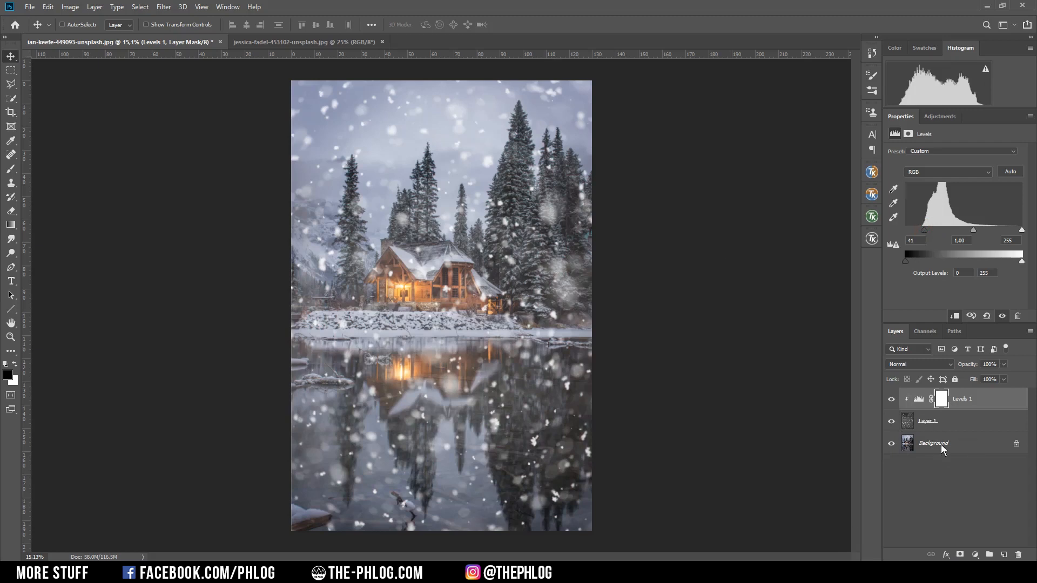
mouse_move(908, 422)
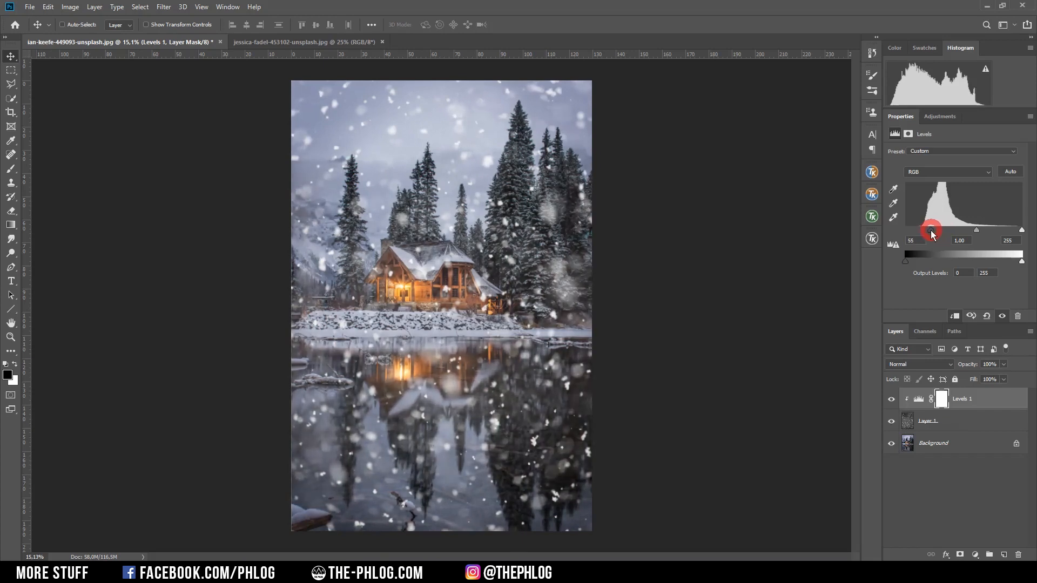
click(928, 421)
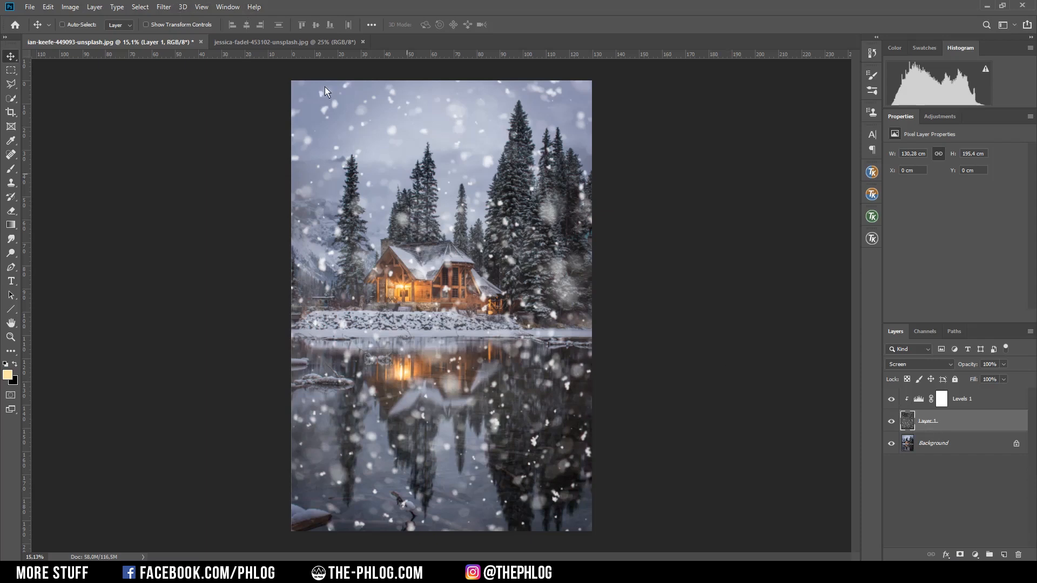
Apply a Motion Blur of Angle 78, Distance 33 to the snow layer.
click(163, 7)
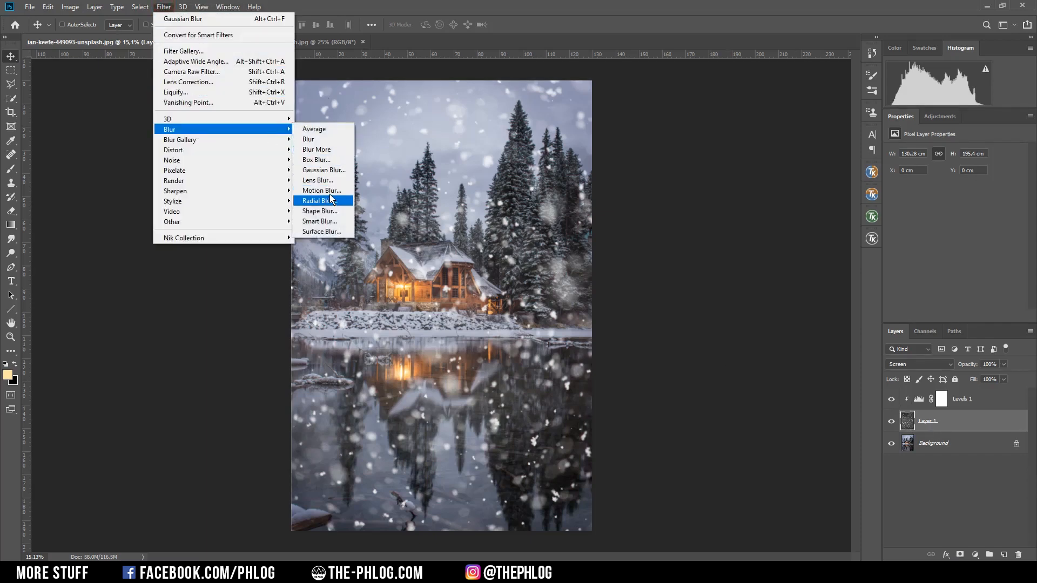
click(322, 190)
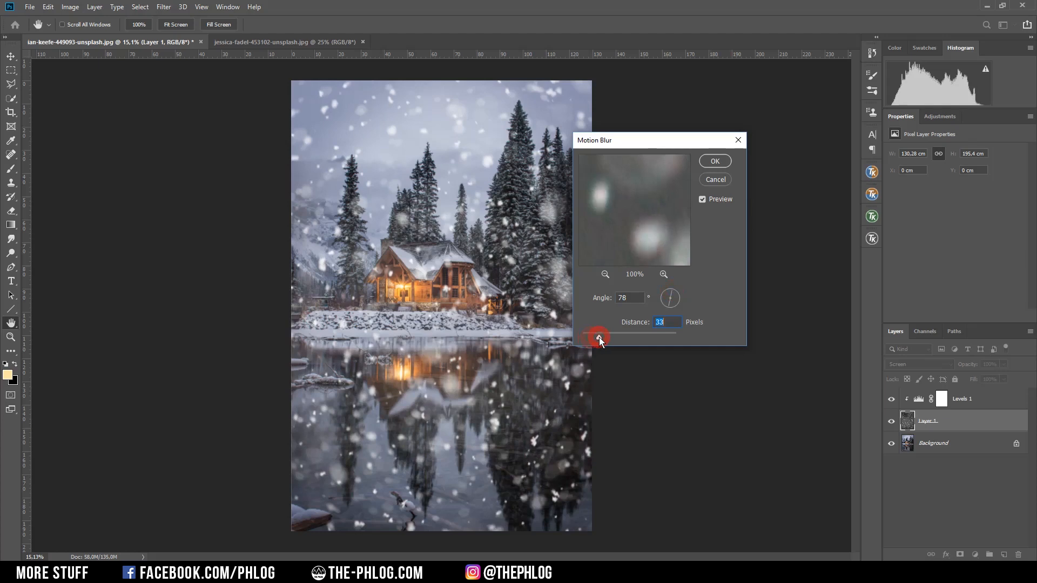
click(714, 161)
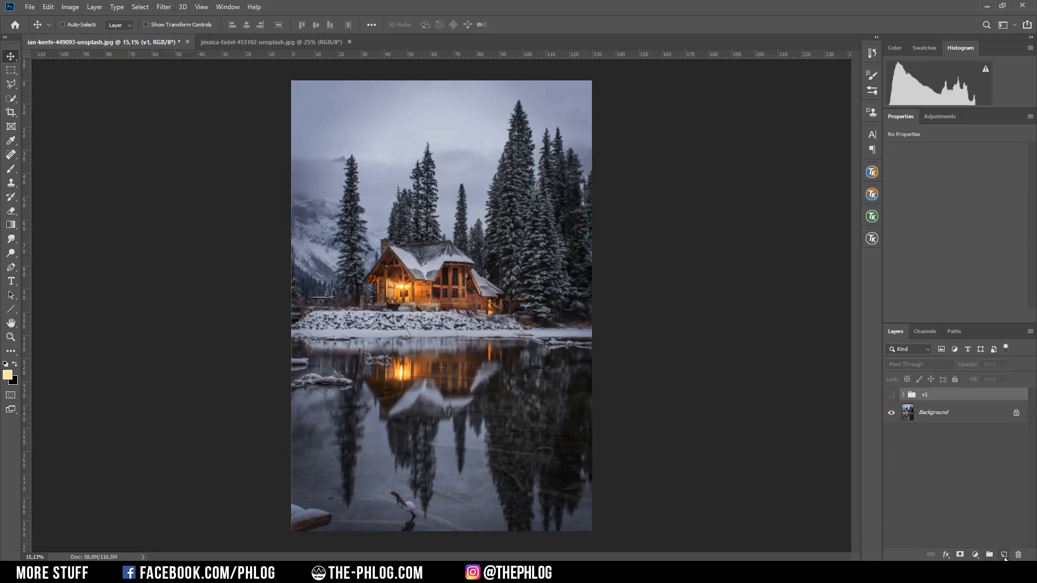
Create a new black-filled layer and apply monochromatic Add Noise to it.
click(1005, 555)
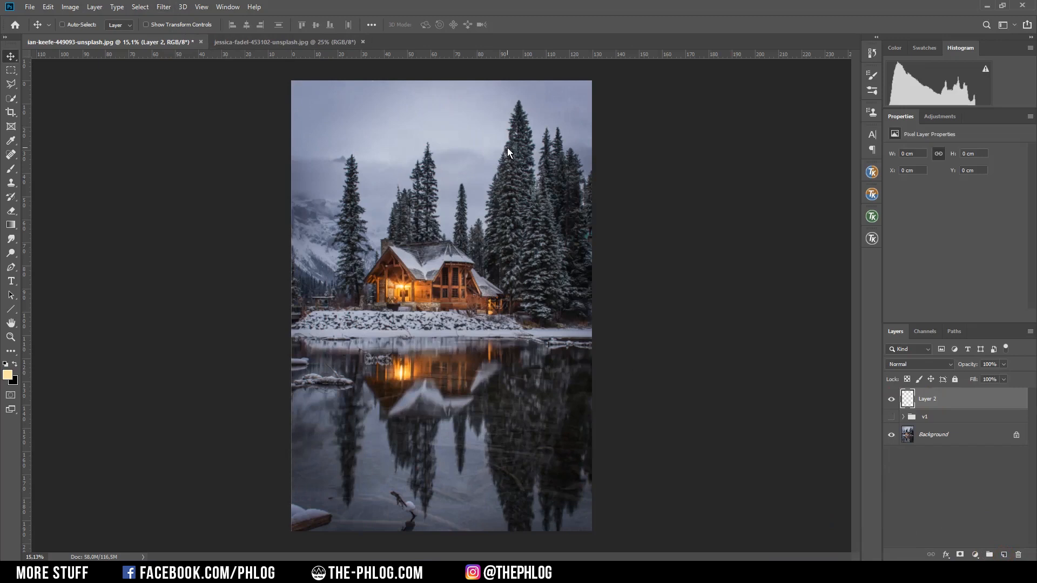
key(shift)
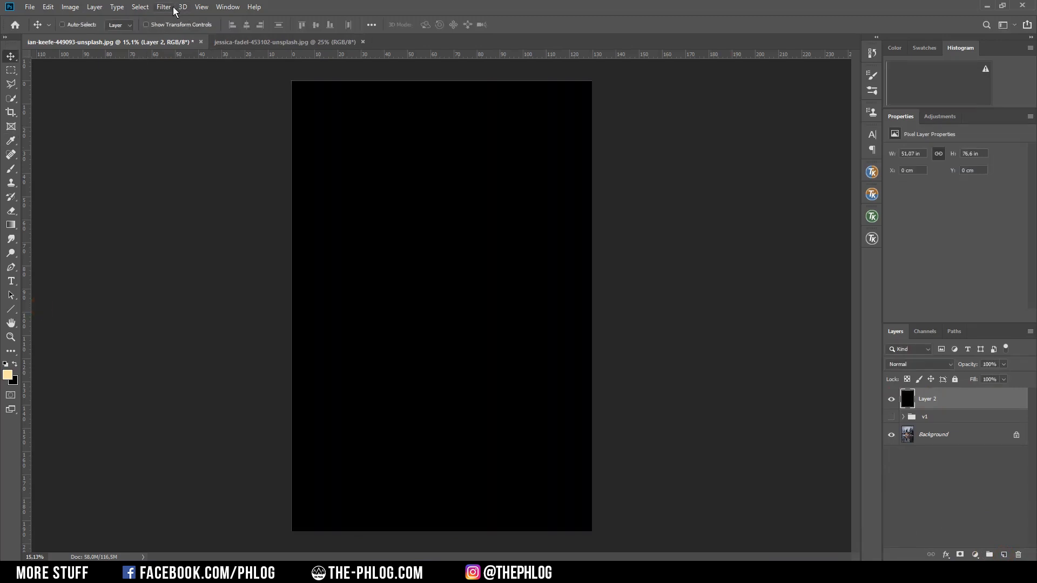
click(164, 7)
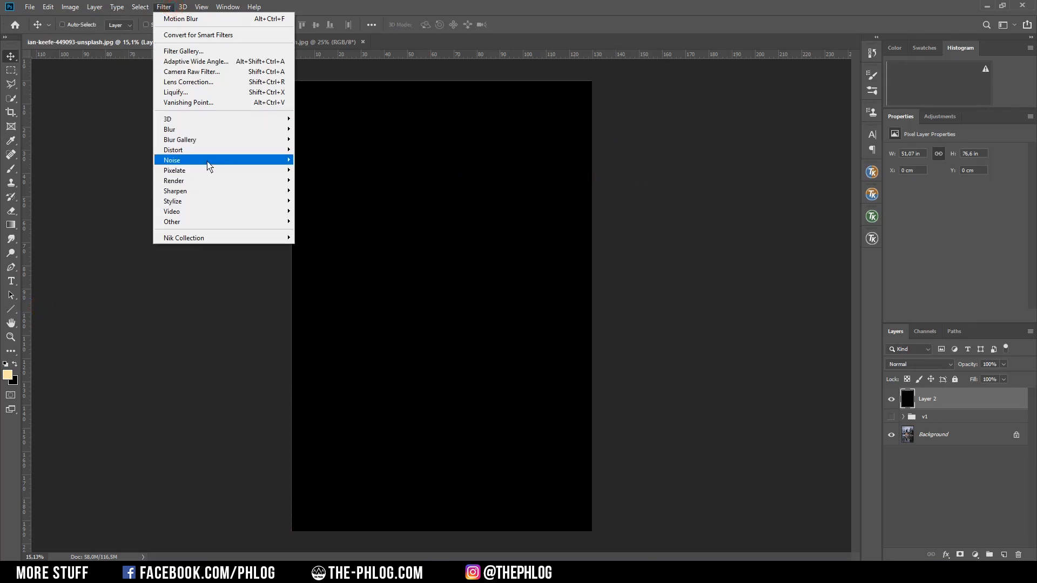
click(187, 160)
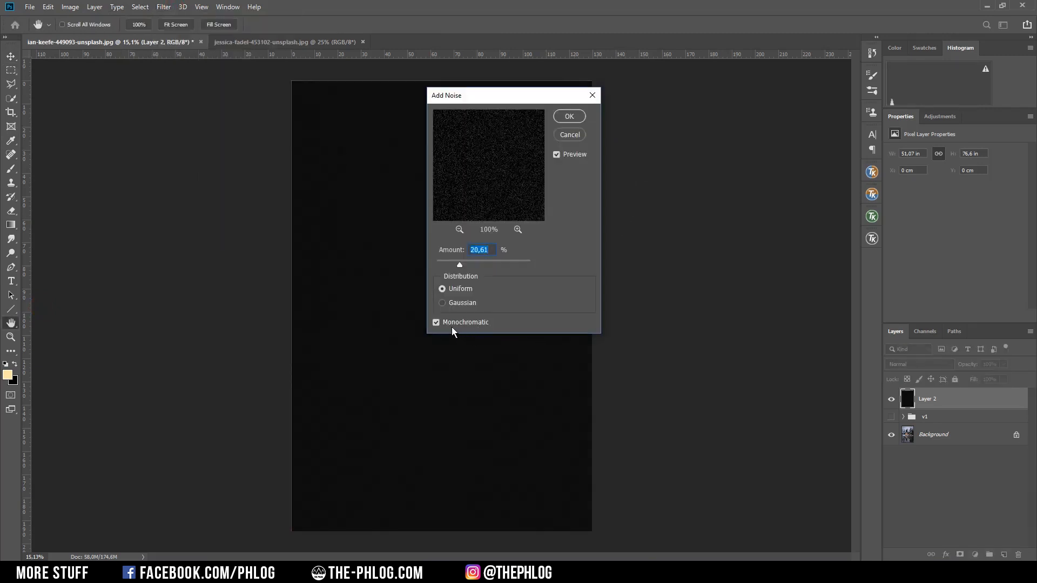
click(435, 322)
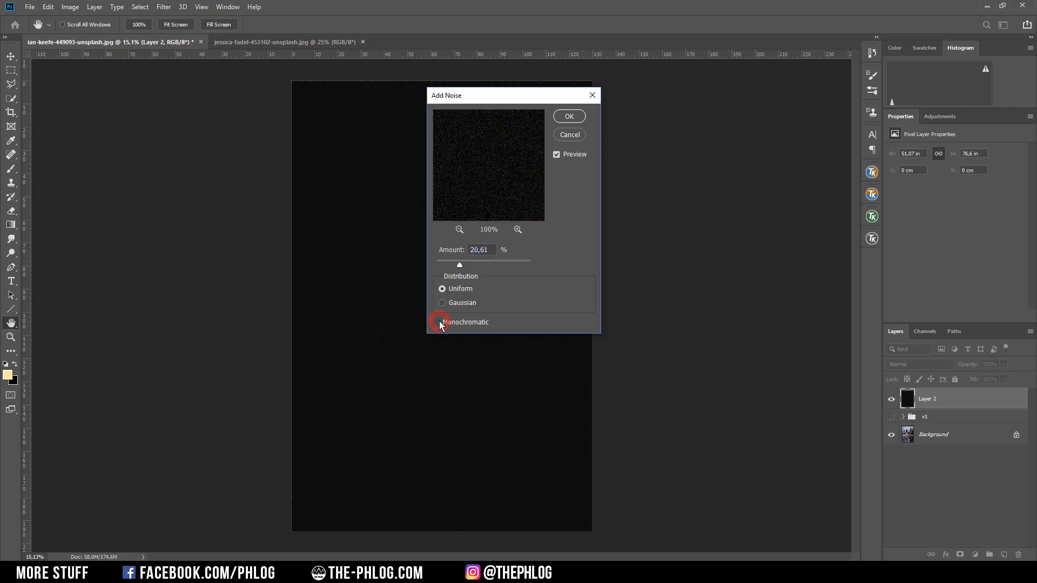
click(442, 322)
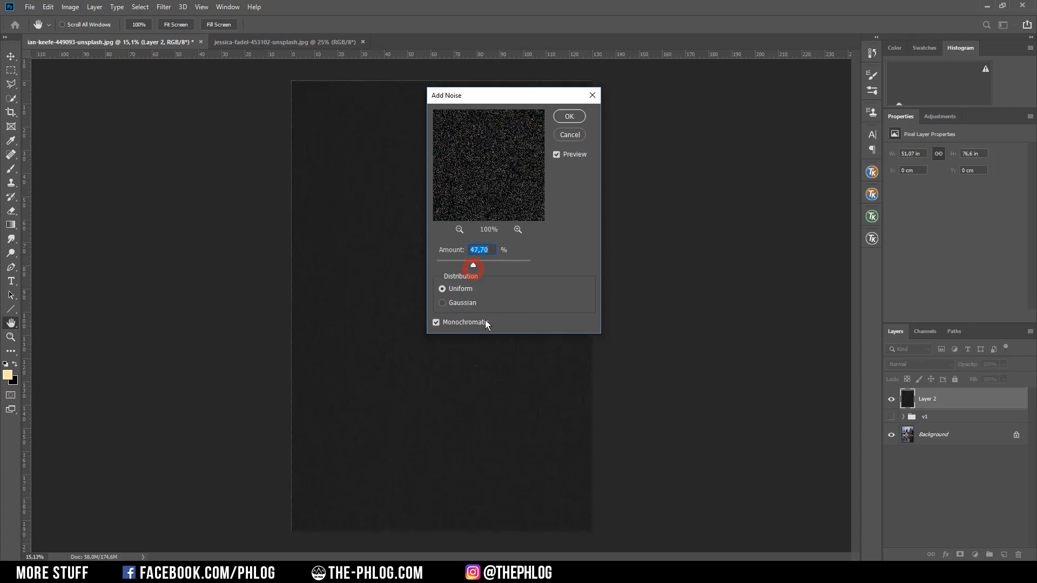
click(569, 115)
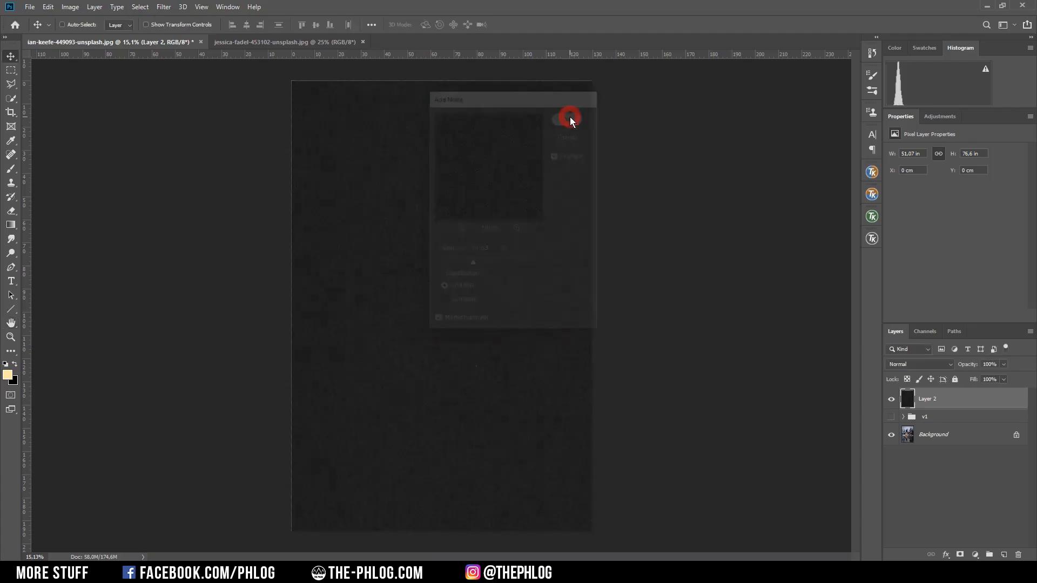
click(569, 118)
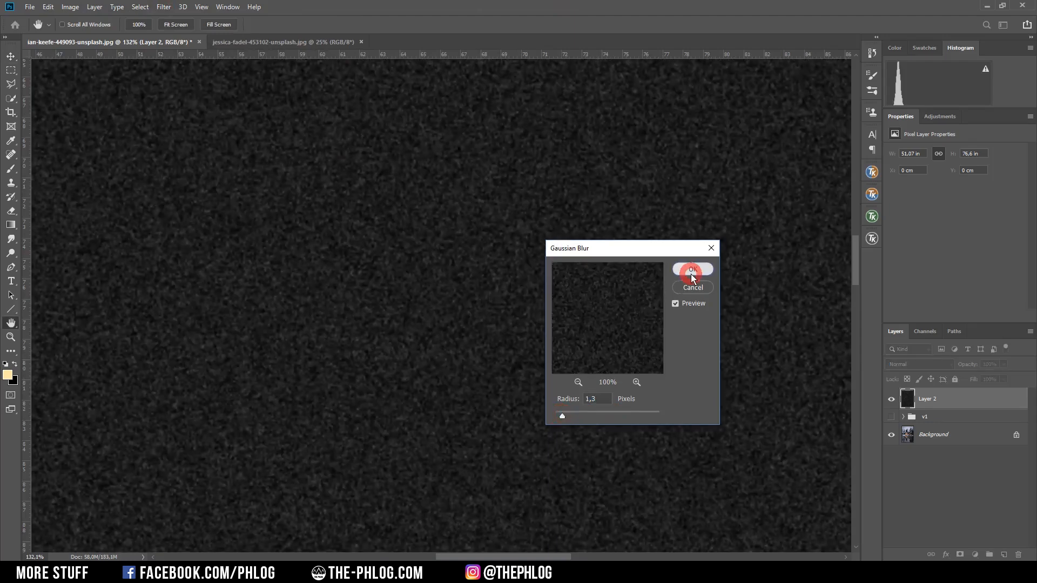
Soften the noise with a Gaussian Blur of about 1,3 px.
click(692, 270)
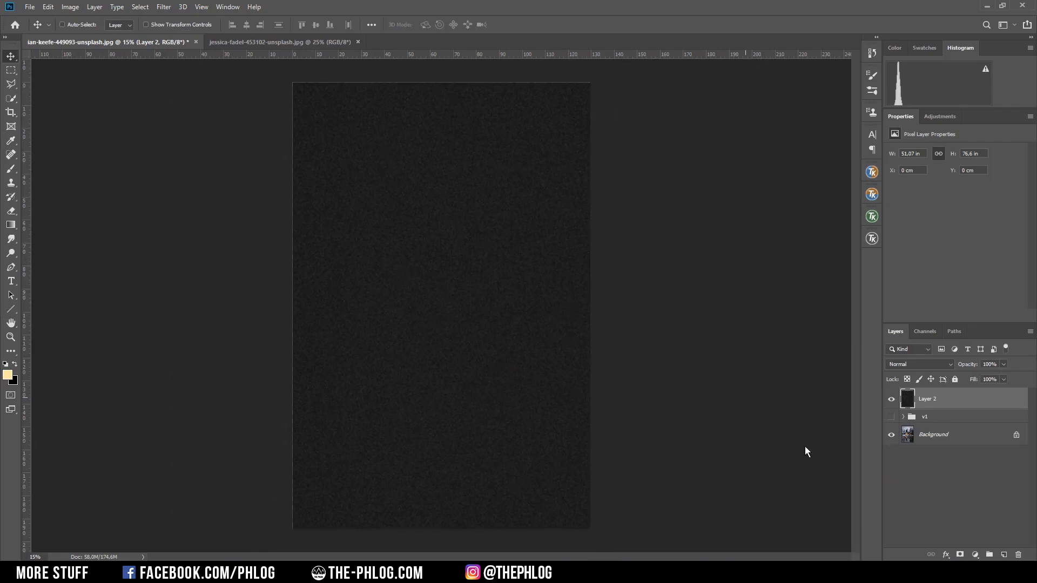
mouse_move(415, 288)
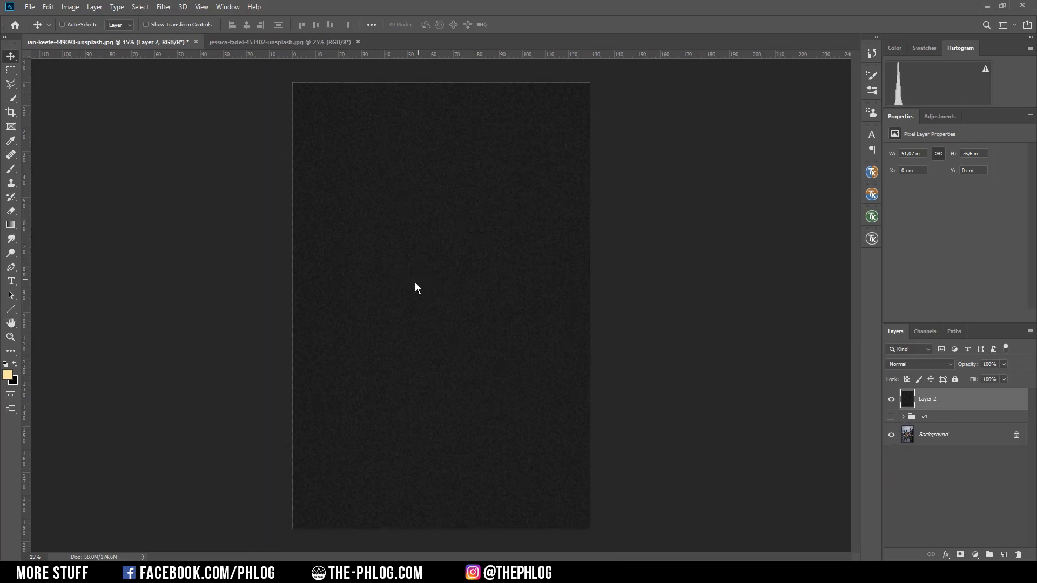
mouse_move(473, 362)
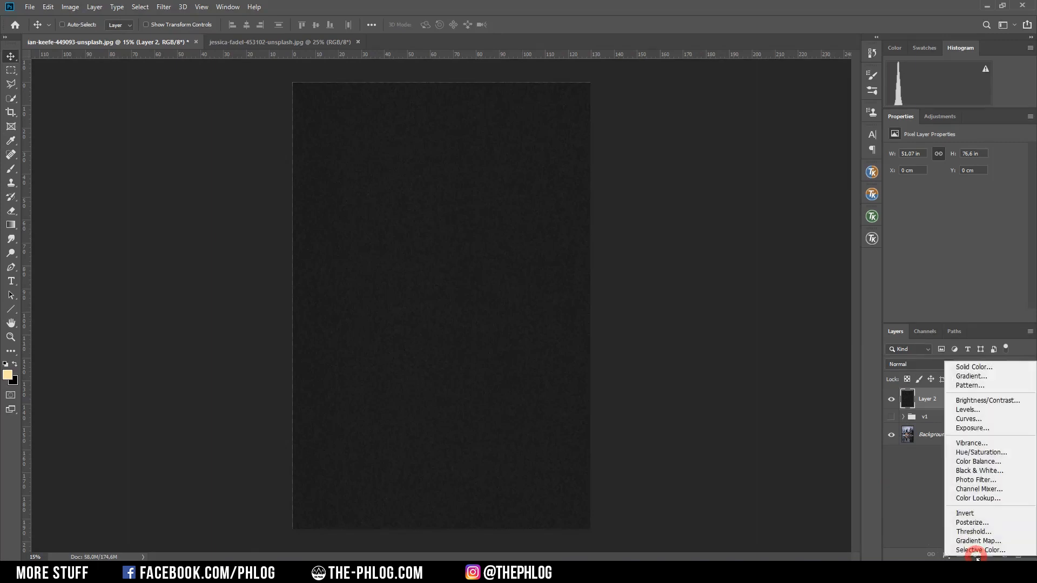
Clip a Levels adjustment to Layer 2 with sliders pulled inward and blend Layer 2 in Screen mode.
click(966, 409)
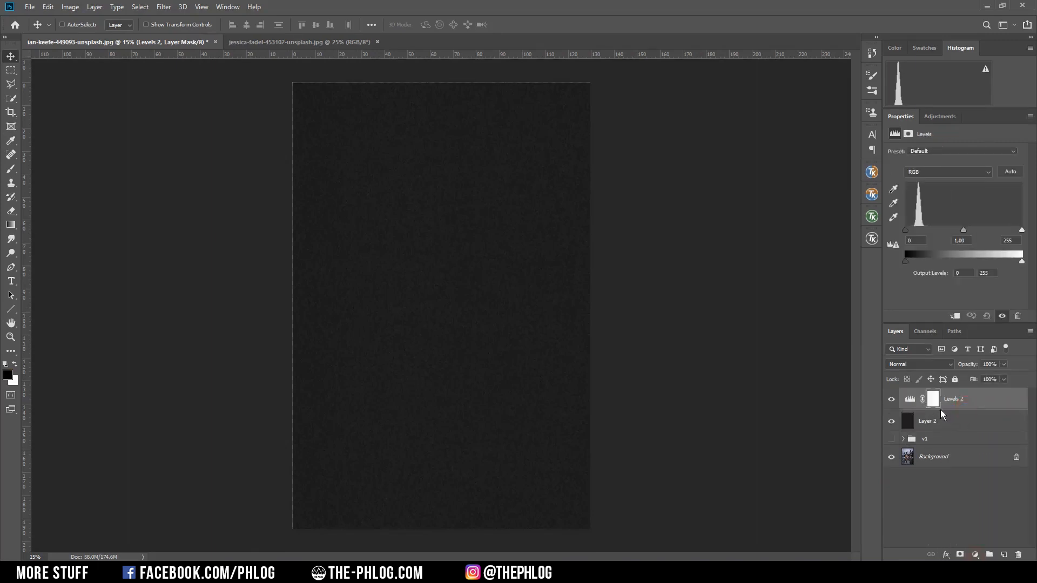
click(932, 398)
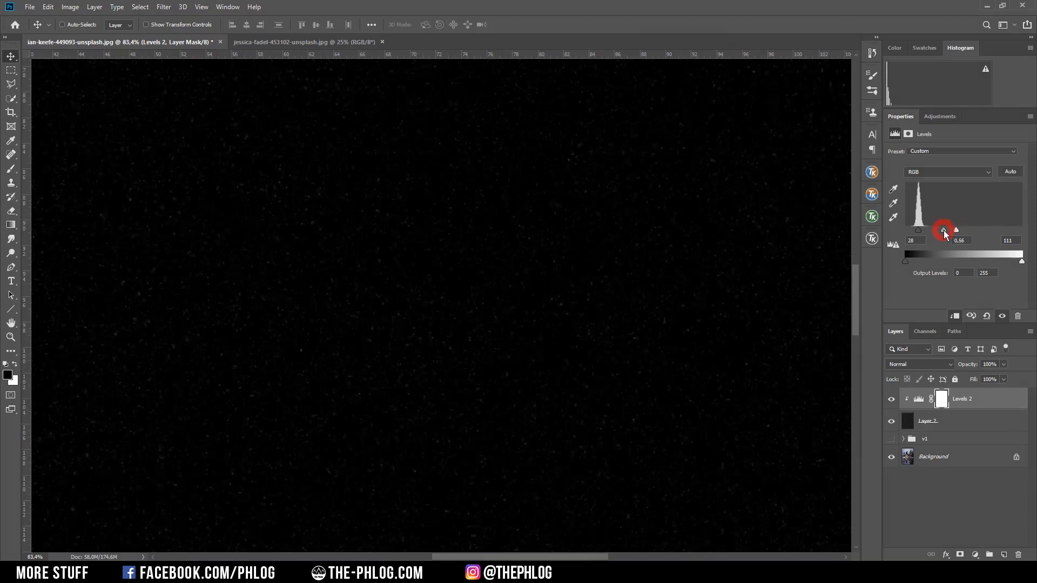
click(919, 364)
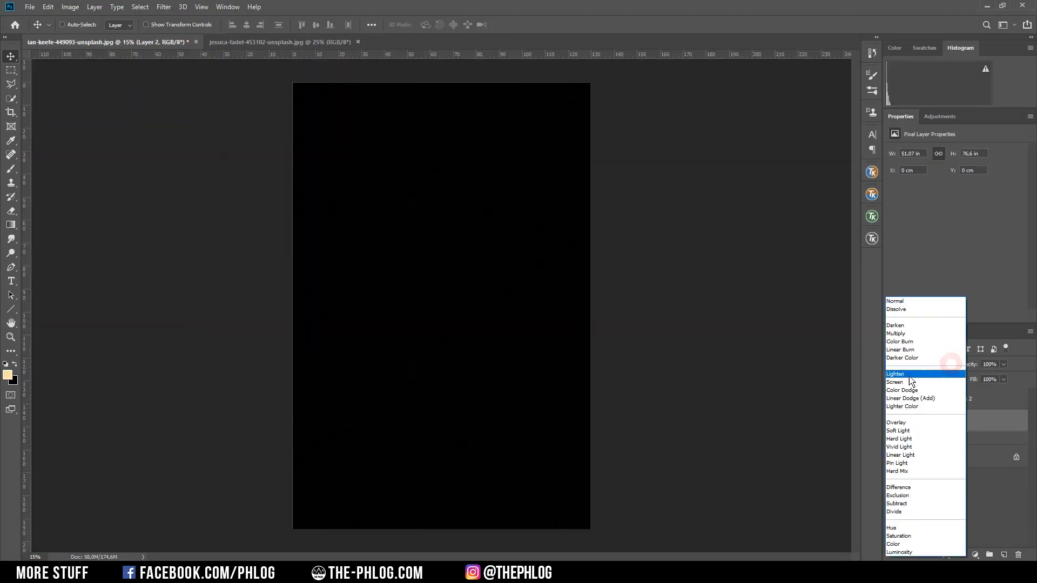
click(894, 382)
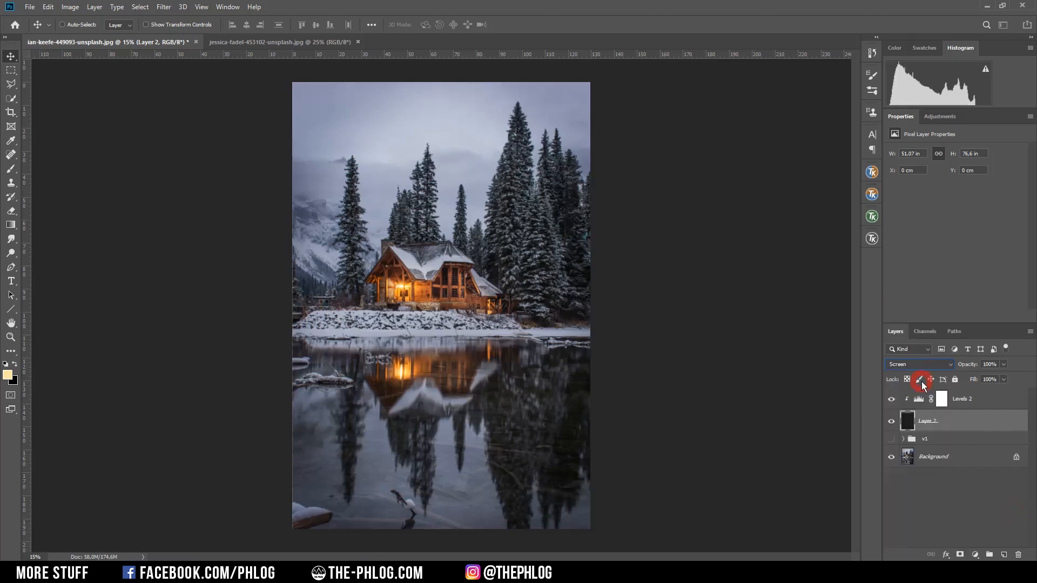
click(918, 399)
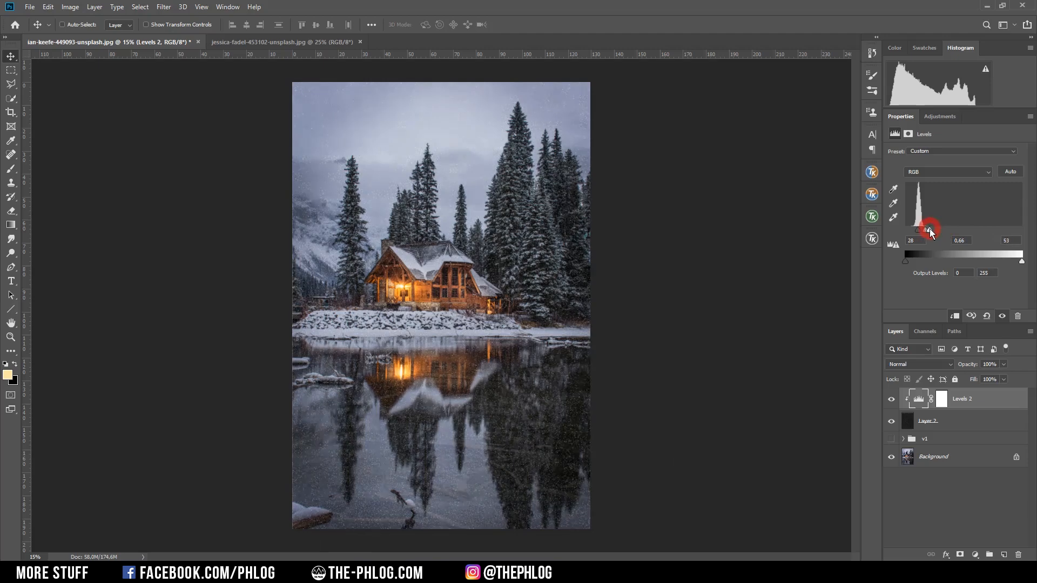
Scale Layer 2 up about 2x with Free Transform and fine-tune its Levels cutoff.
key(ctrl+t)
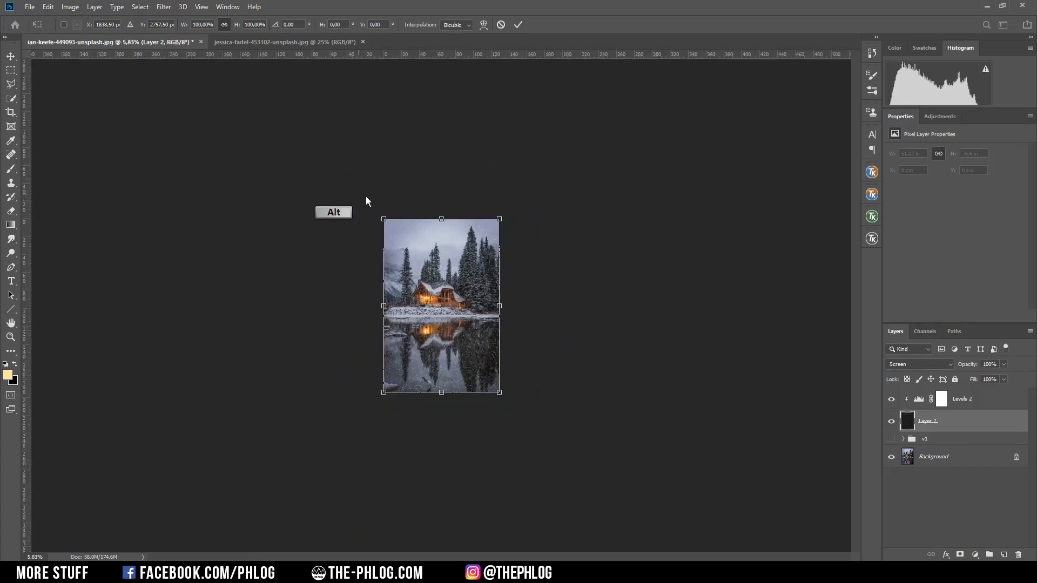
drag(383, 218, 249, 204)
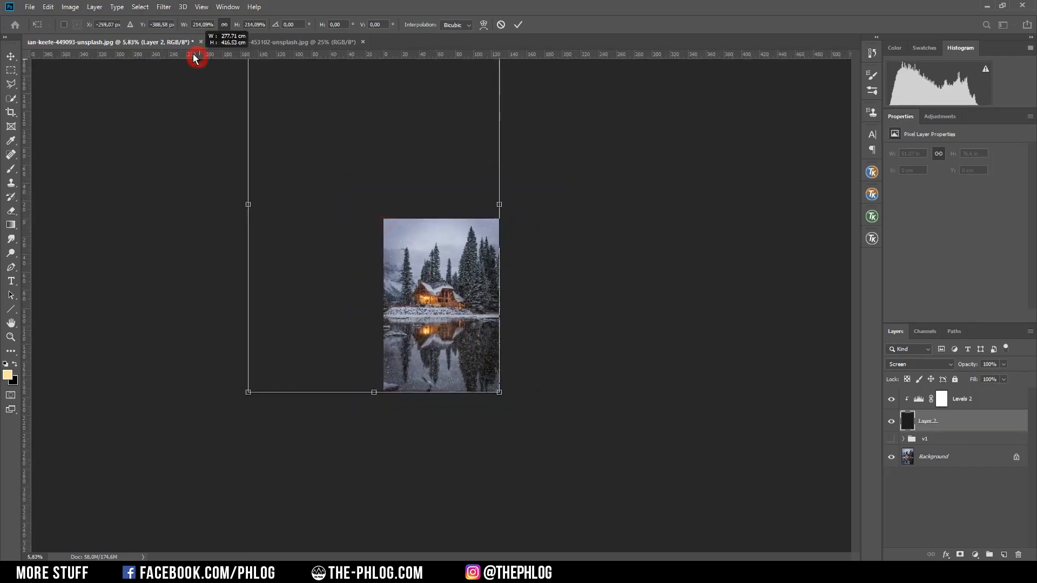
click(518, 25)
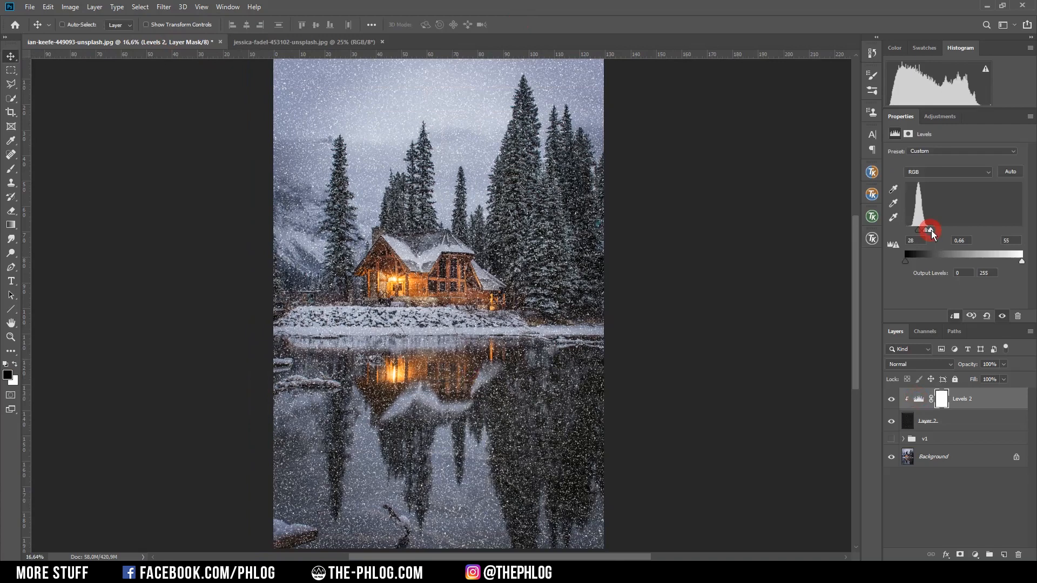
click(932, 420)
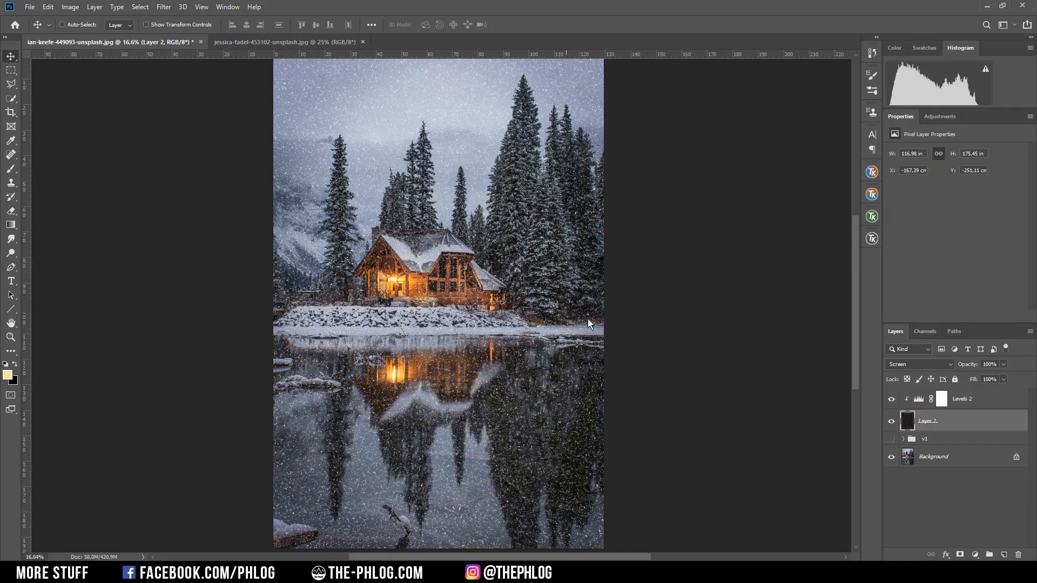
Apply a vertical Motion Blur of Angle 90, Distance 12 to the snow specks.
click(163, 7)
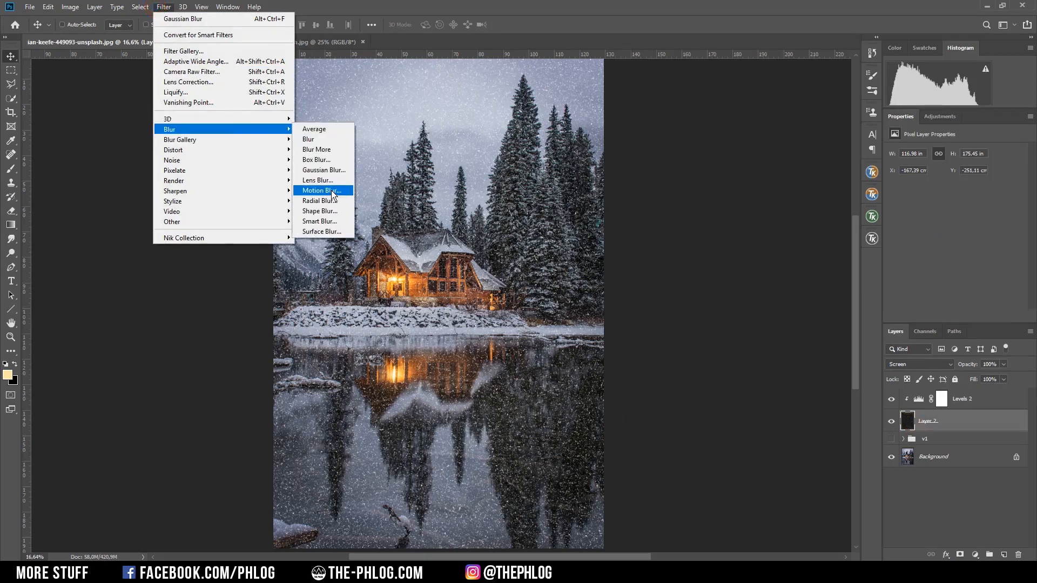
click(319, 190)
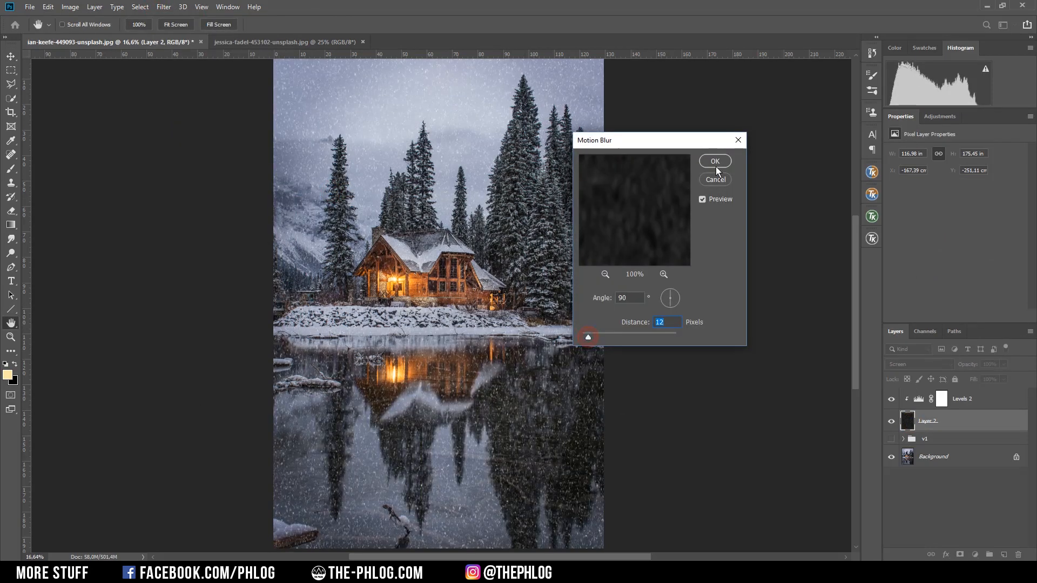
click(714, 161)
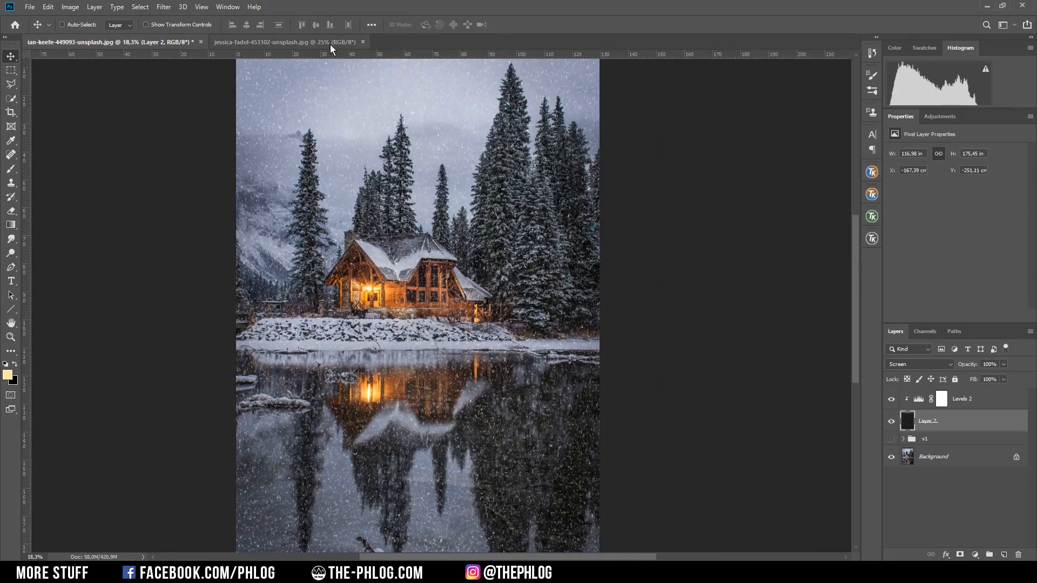
Apply Filter > Pixelate > Crystallize with a small cell size to the snow layer.
click(163, 6)
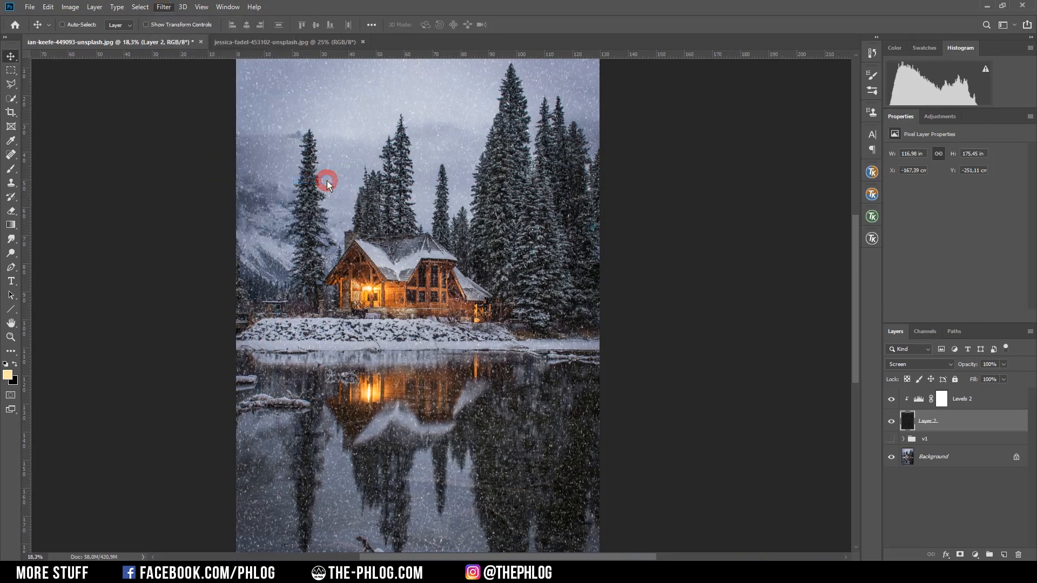
click(163, 7)
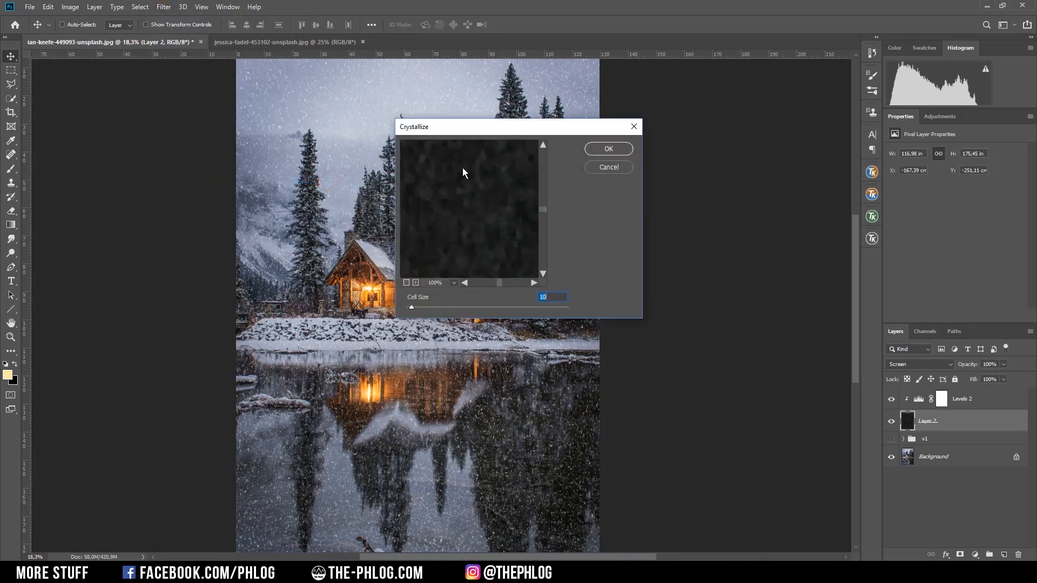
mouse_move(489, 212)
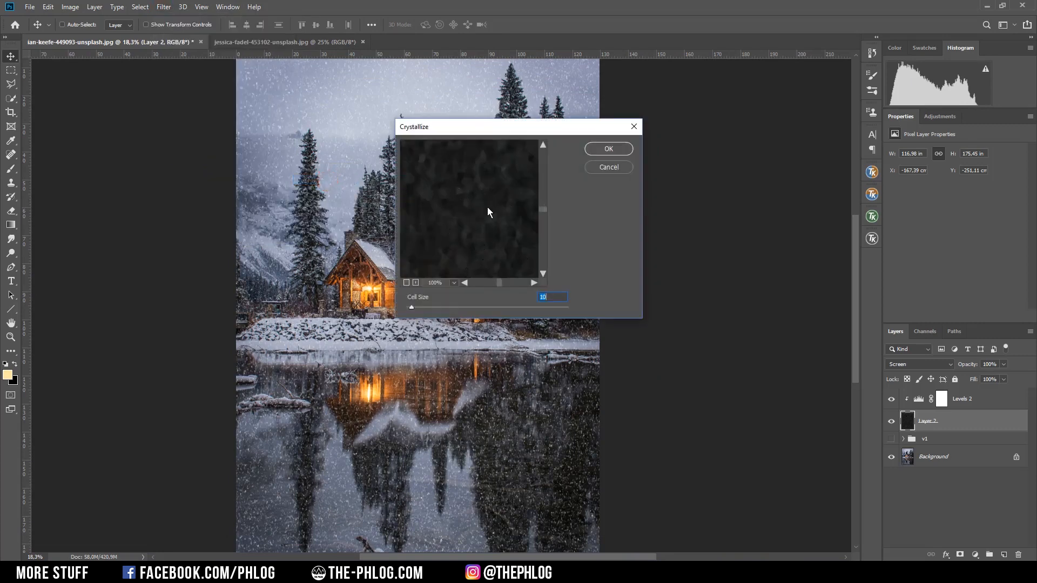
click(607, 167)
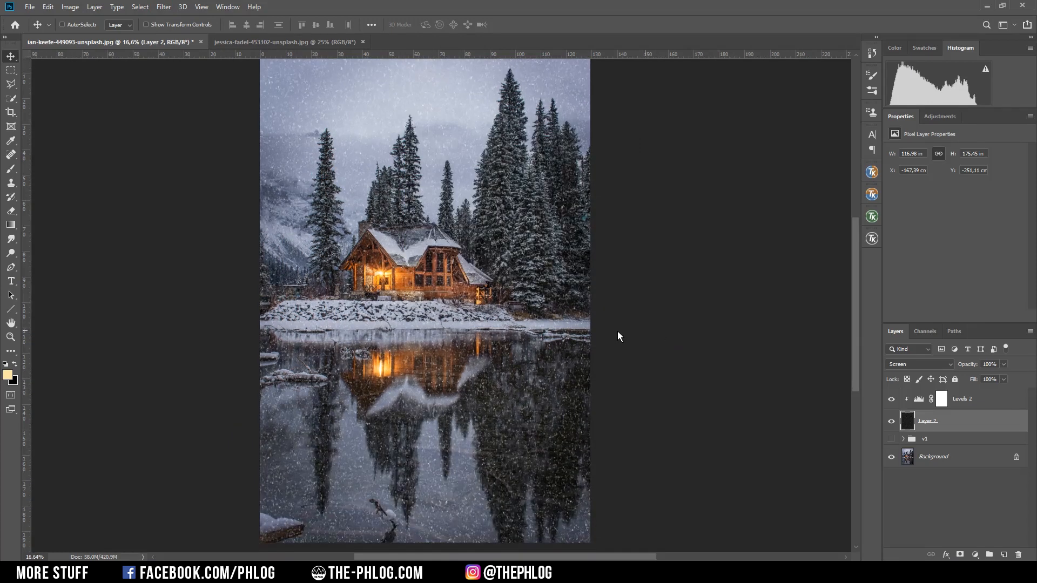
mouse_move(463, 387)
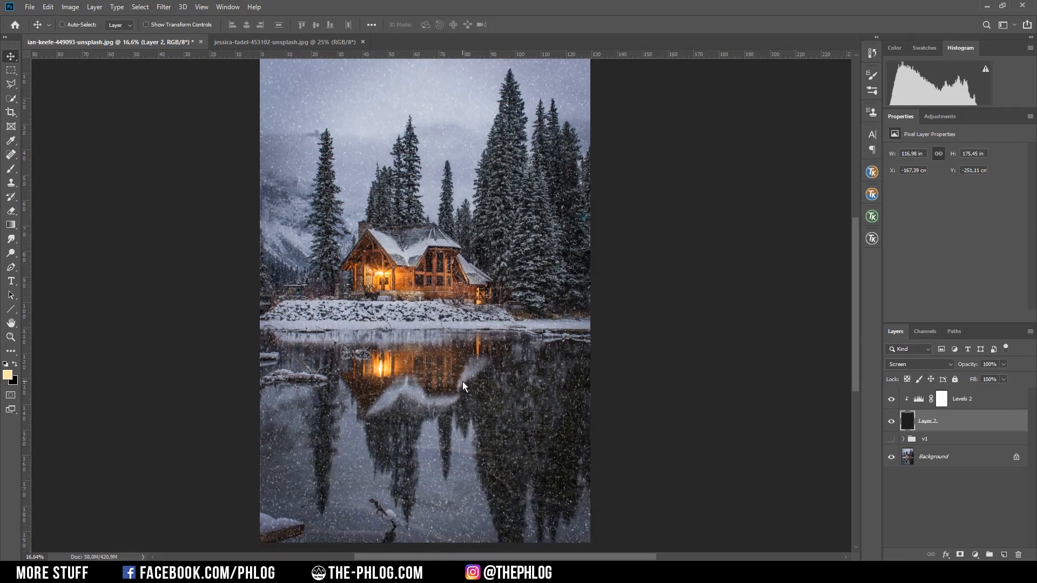
mouse_move(683, 324)
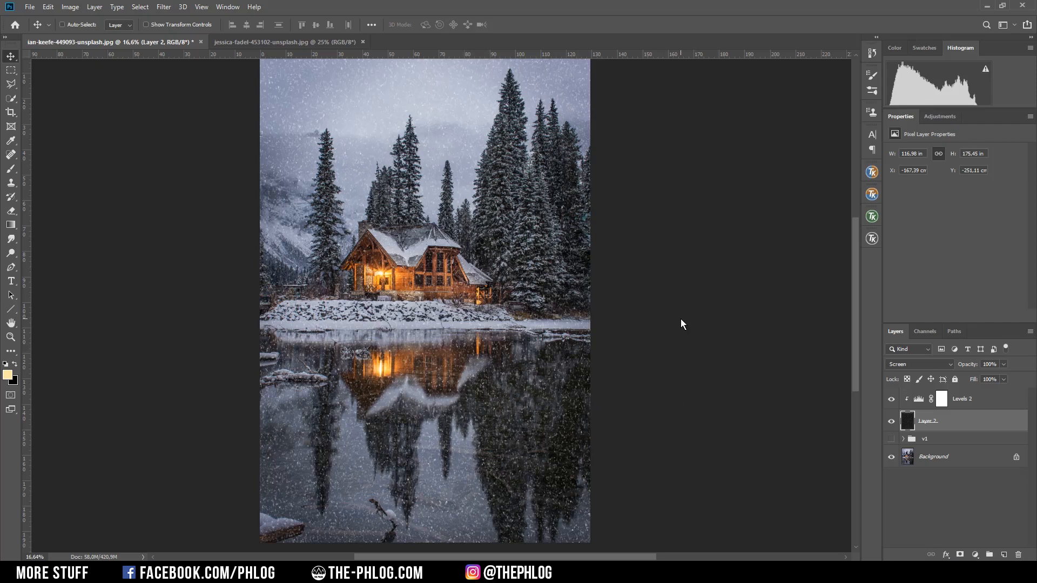